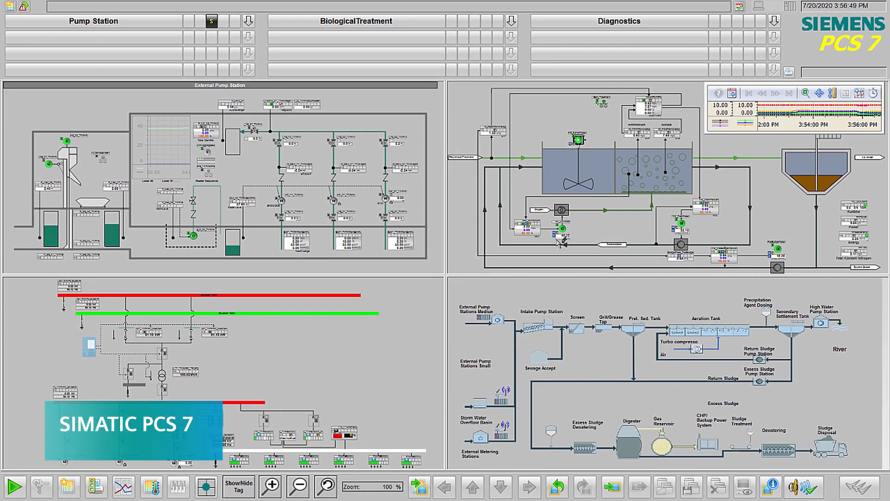
pyautogui.moveTo(612, 173)
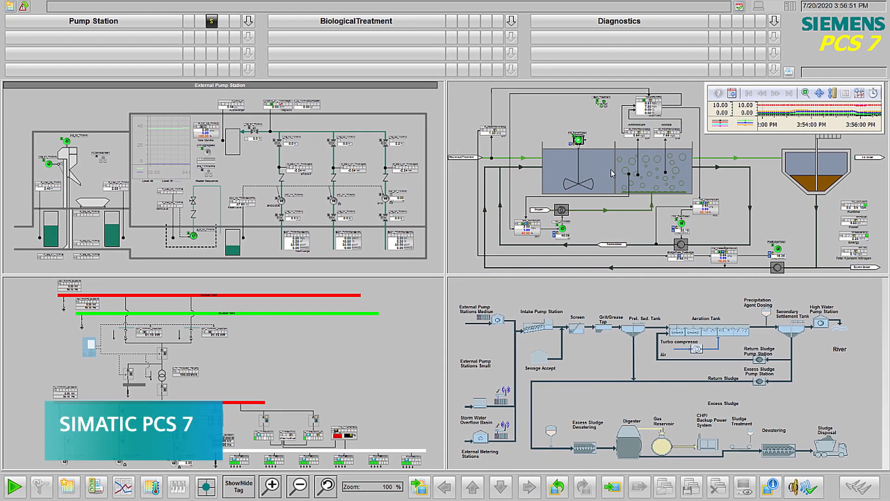
pyautogui.moveTo(748, 183)
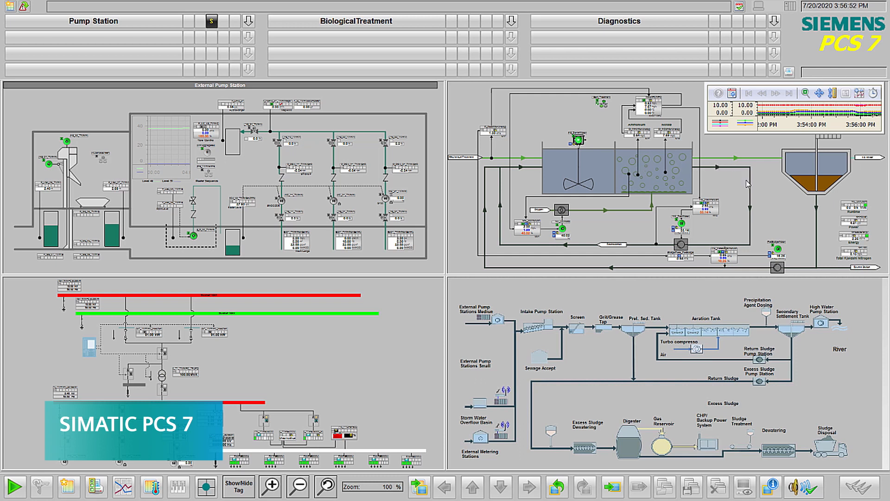
pyautogui.moveTo(448, 79)
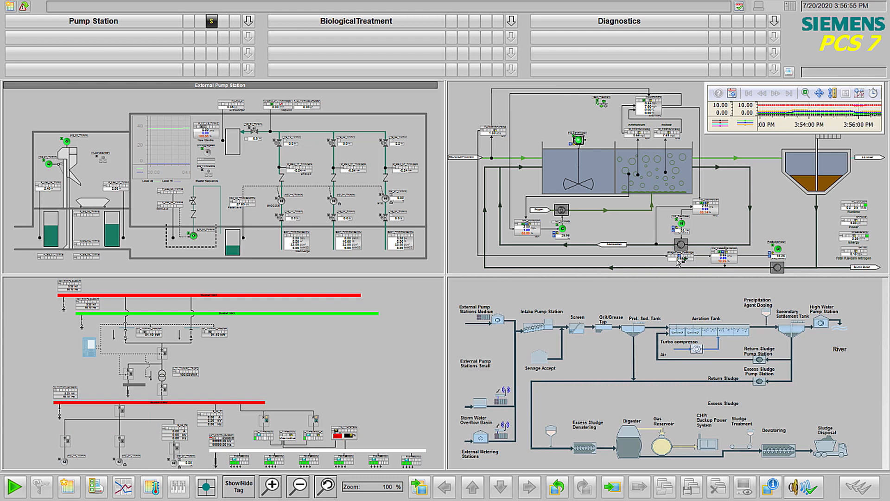
pyautogui.moveTo(482, 199)
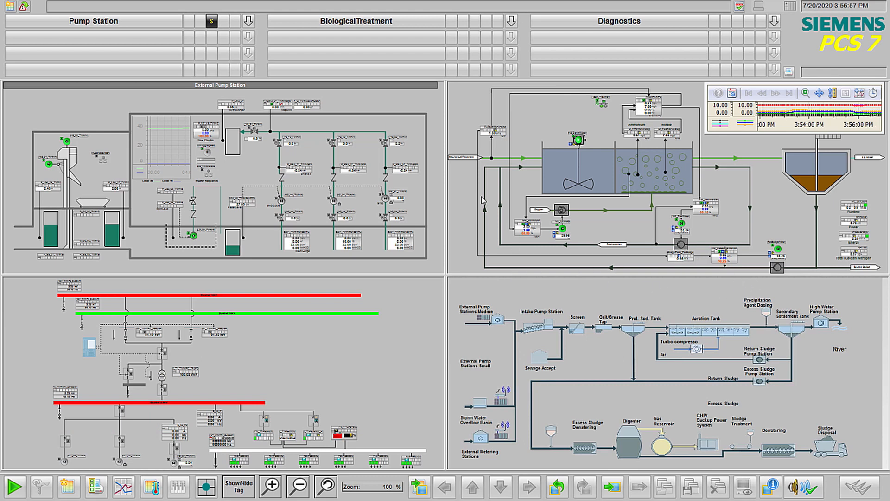
# Step: Open the Biological Treatment process picture from its overview area button
pyautogui.click(356, 21)
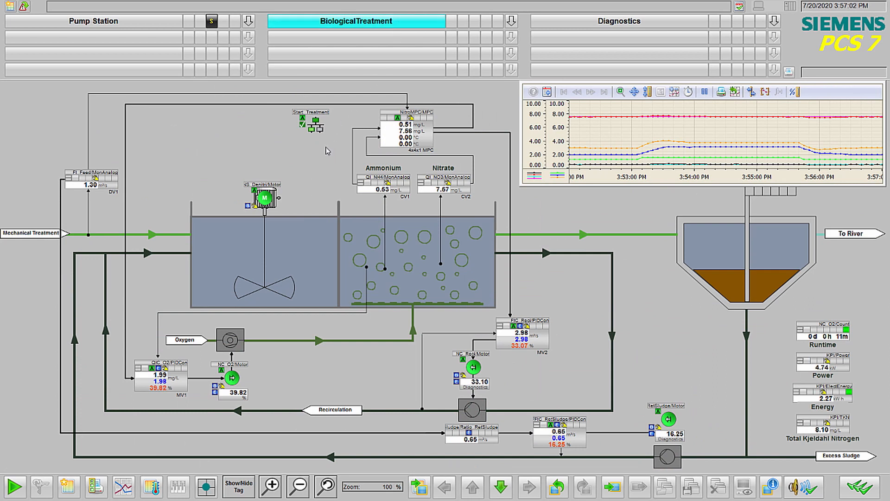
pyautogui.moveTo(306, 203)
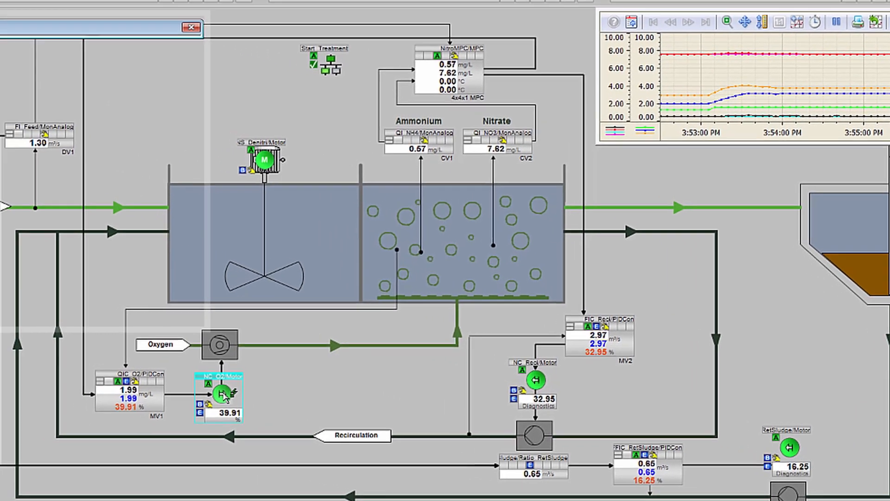
# Step: Open the NC_O2 motor faceplate to check its status, then close it
pyautogui.doubleClick(221, 394)
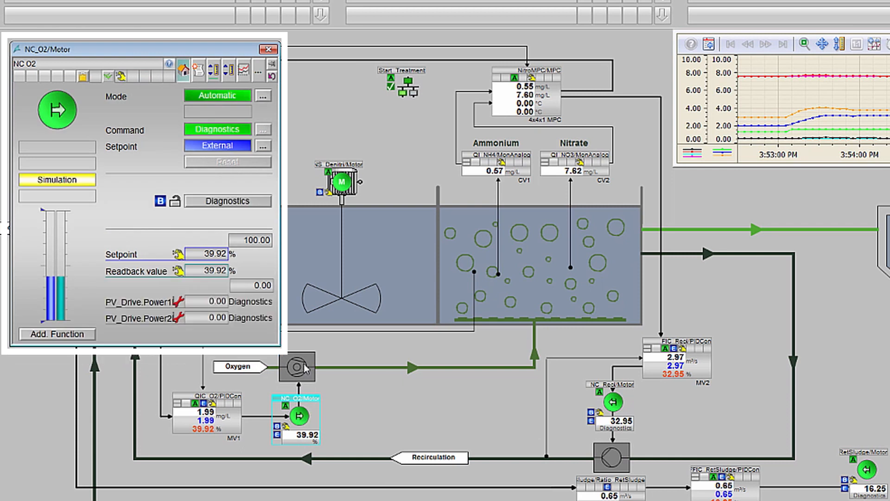
pyautogui.click(267, 49)
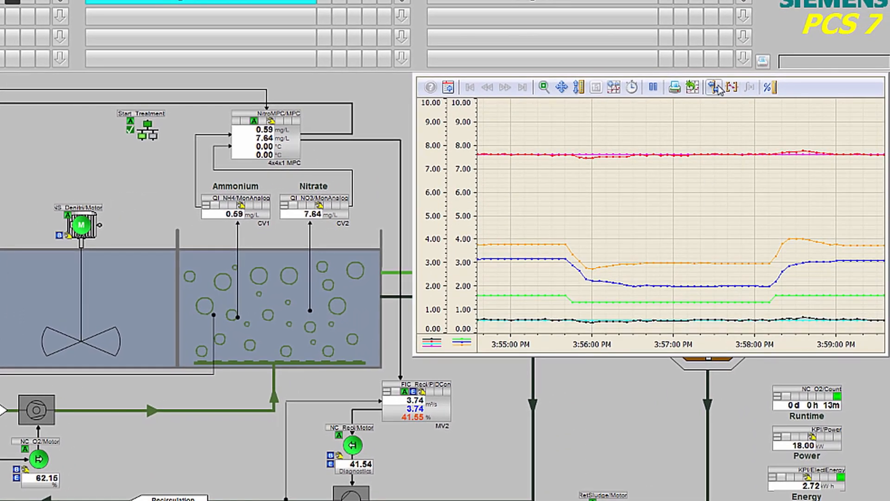
pyautogui.click(713, 87)
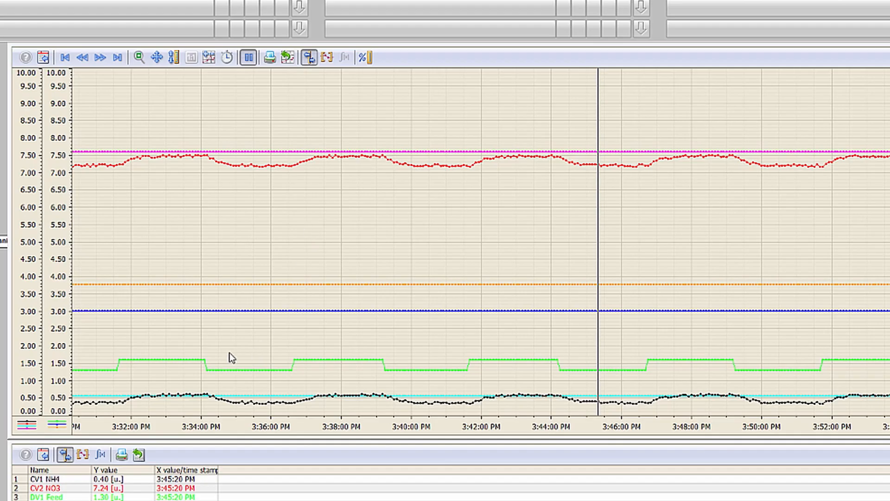
pyautogui.moveTo(518, 176)
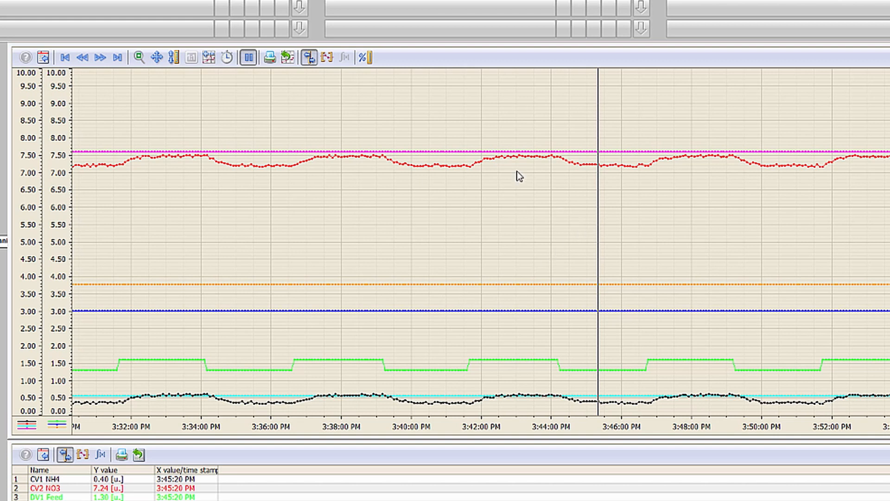
pyautogui.moveTo(337, 82)
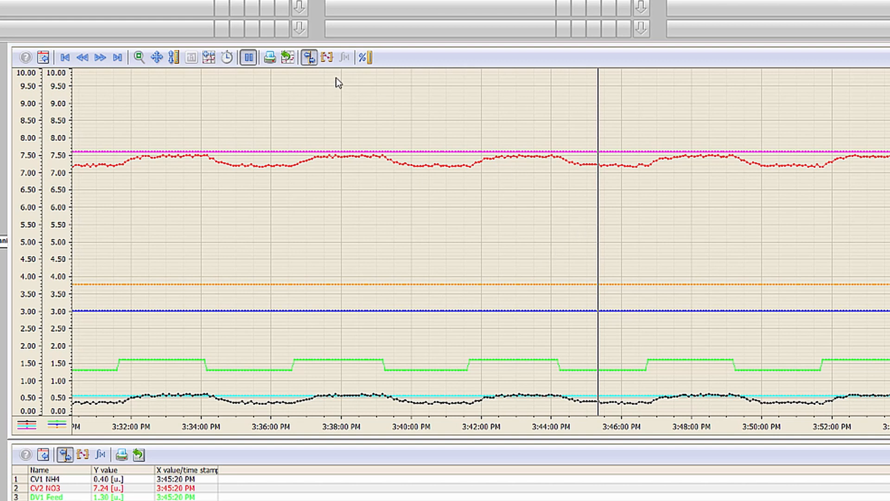
pyautogui.moveTo(604, 136)
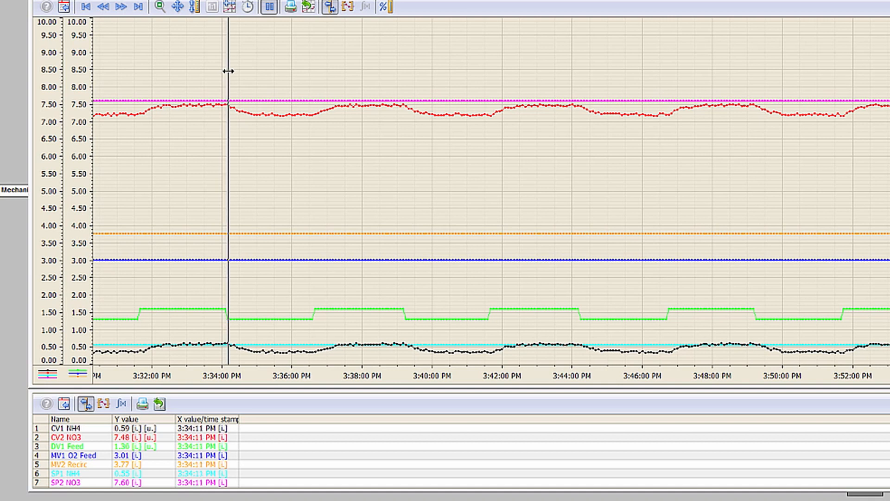
pyautogui.moveTo(130, 457)
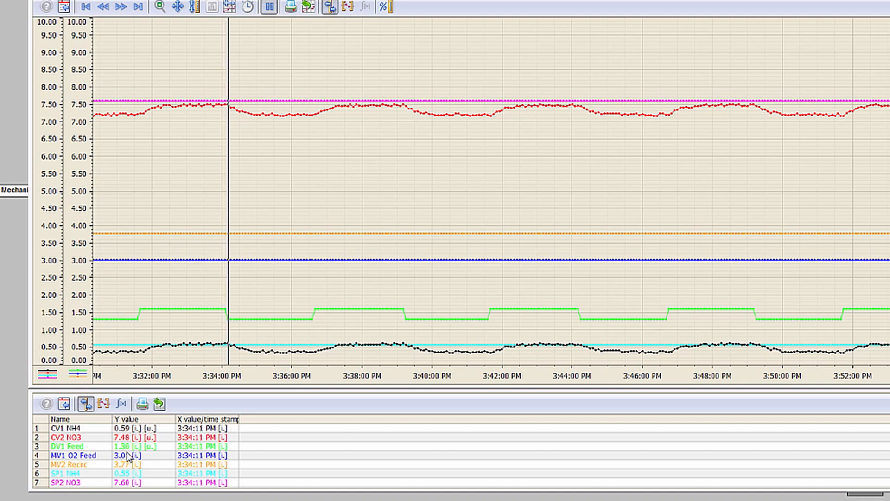
pyautogui.moveTo(230, 60)
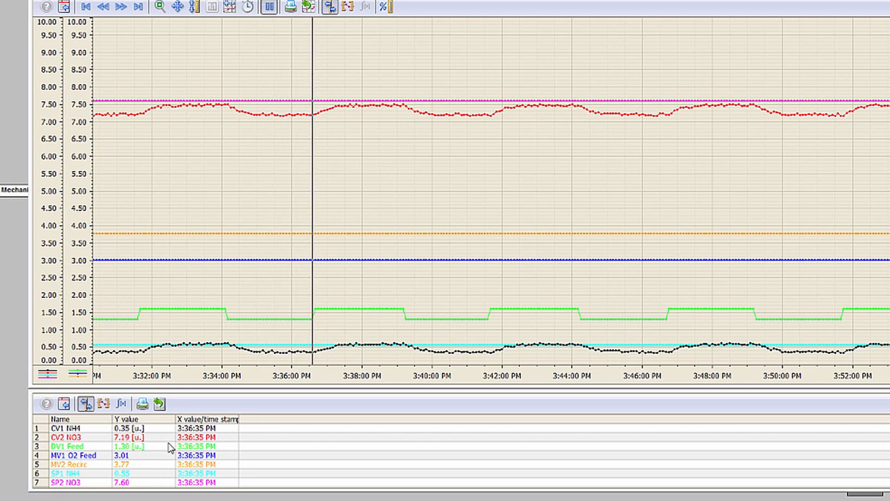
pyautogui.moveTo(314, 76)
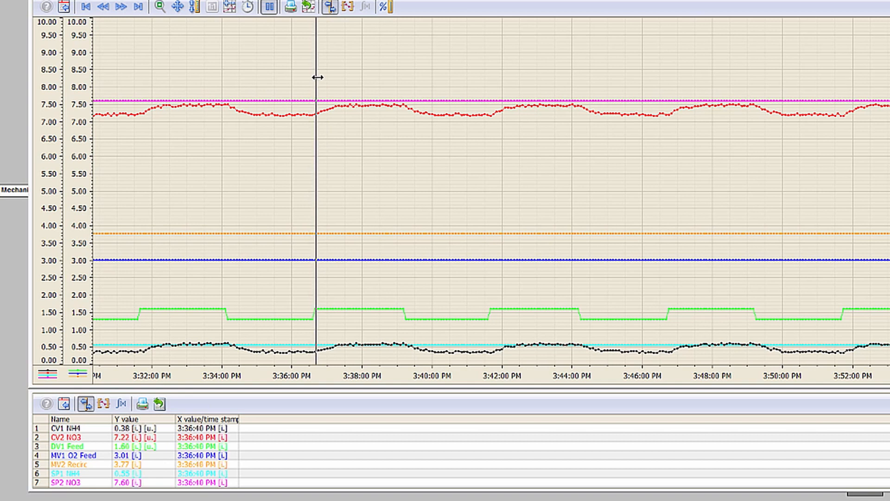
pyautogui.moveTo(306, 251)
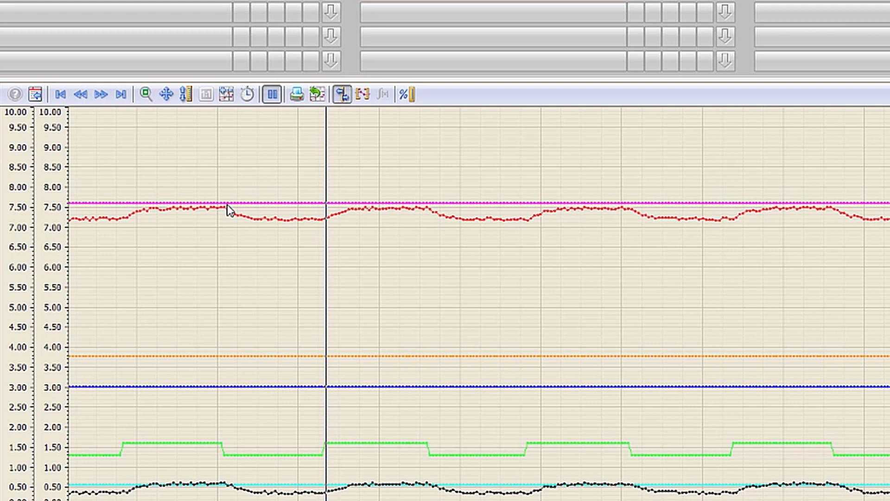
pyautogui.moveTo(341, 212)
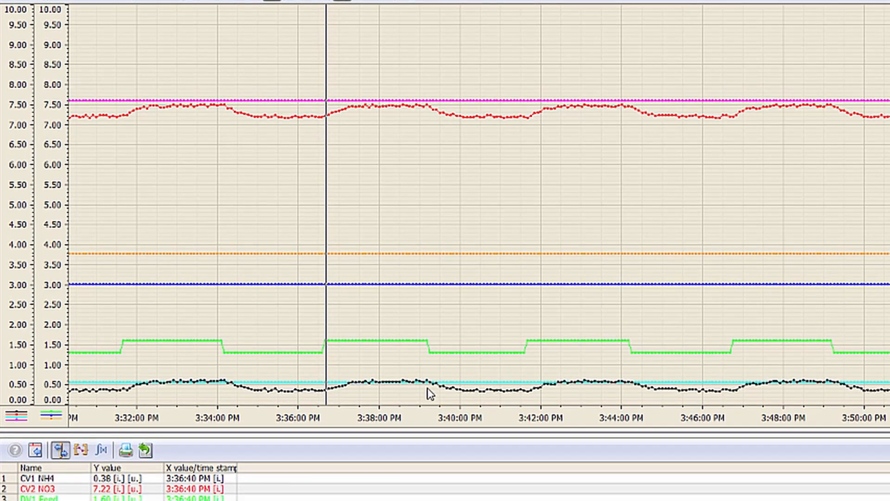
pyautogui.moveTo(642, 389)
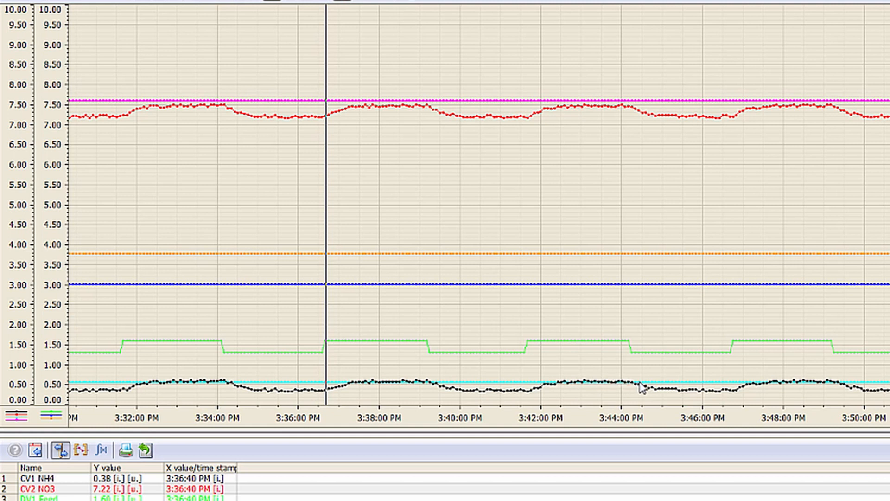
pyautogui.moveTo(739, 395)
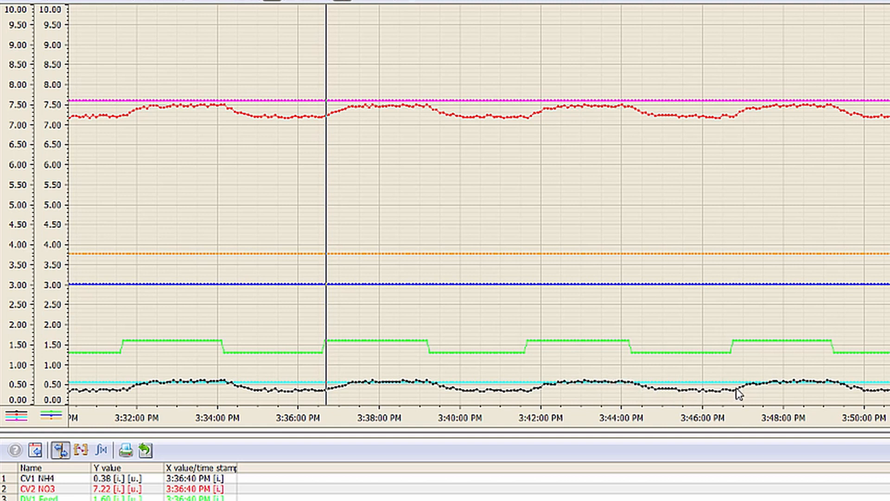
pyautogui.moveTo(332, 119)
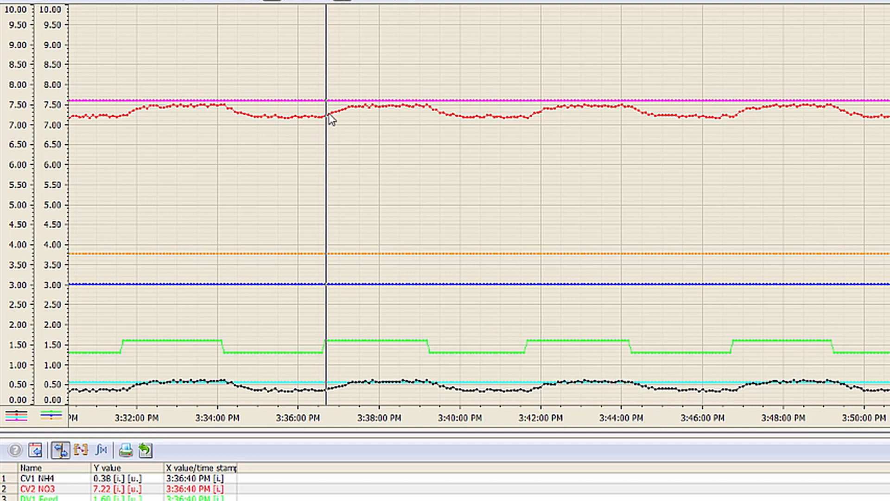